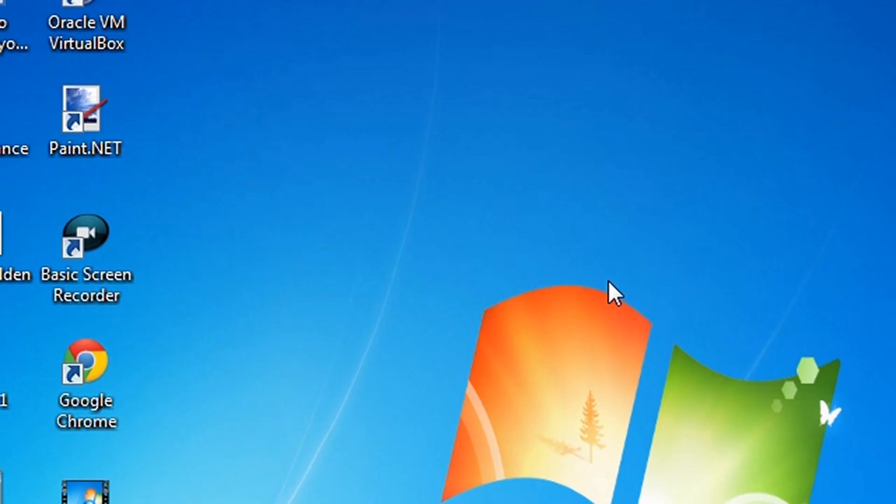
mouse_move(660, 363)
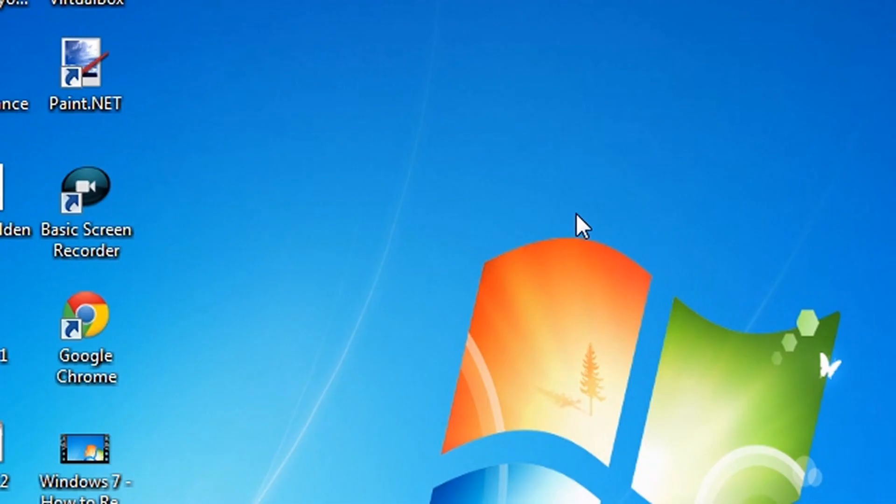
mouse_move(632, 286)
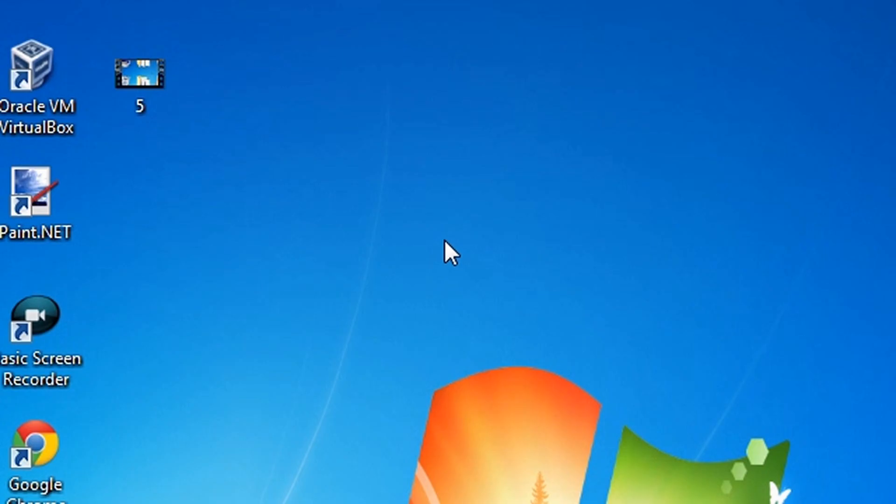
- Switch the desktop icons to Large icons, then back to Small icons
right_click(451, 252)
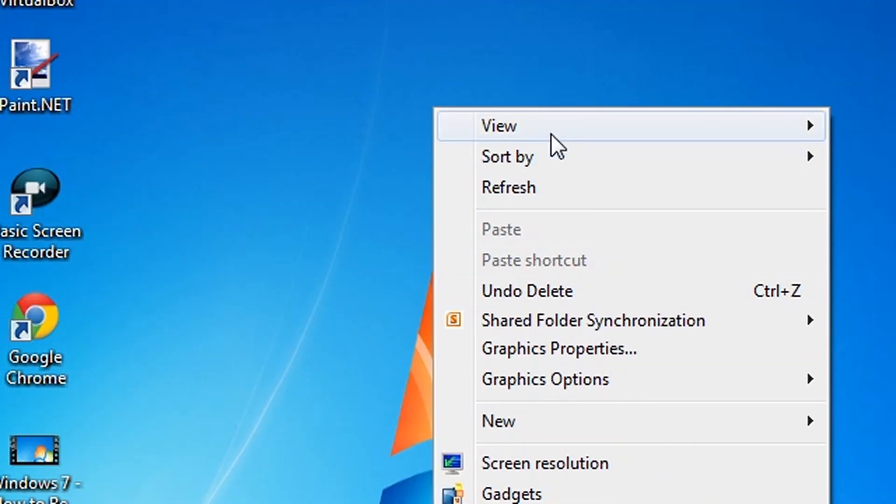
mouse_move(498, 126)
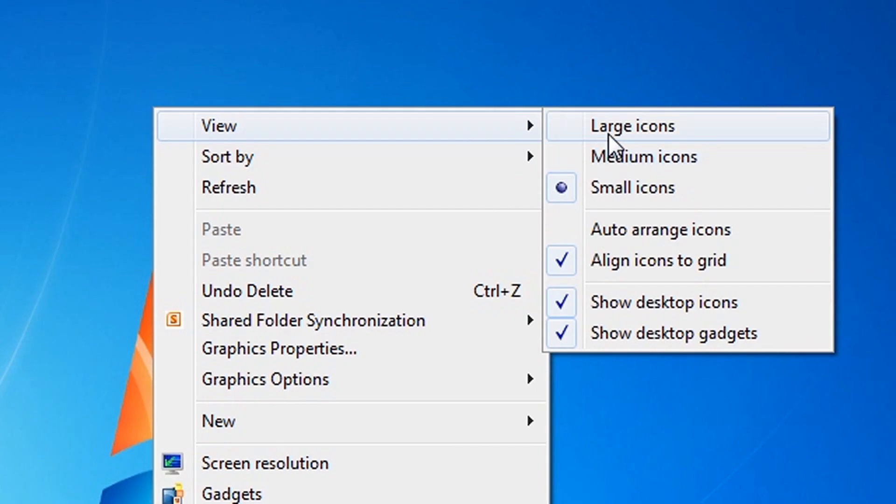
mouse_move(600, 188)
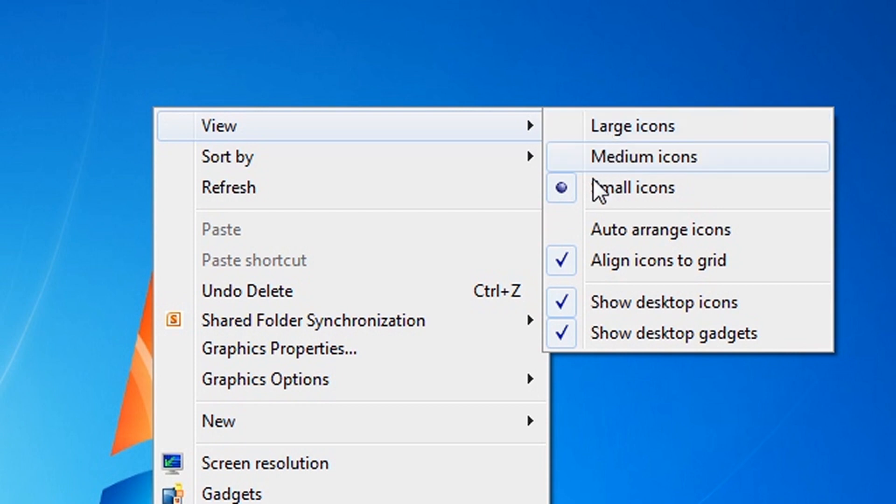
mouse_move(612, 171)
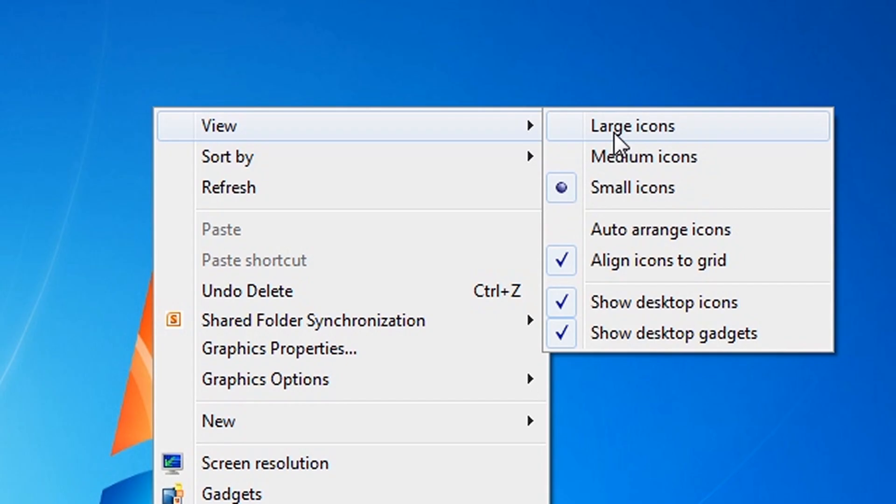
left_click(632, 126)
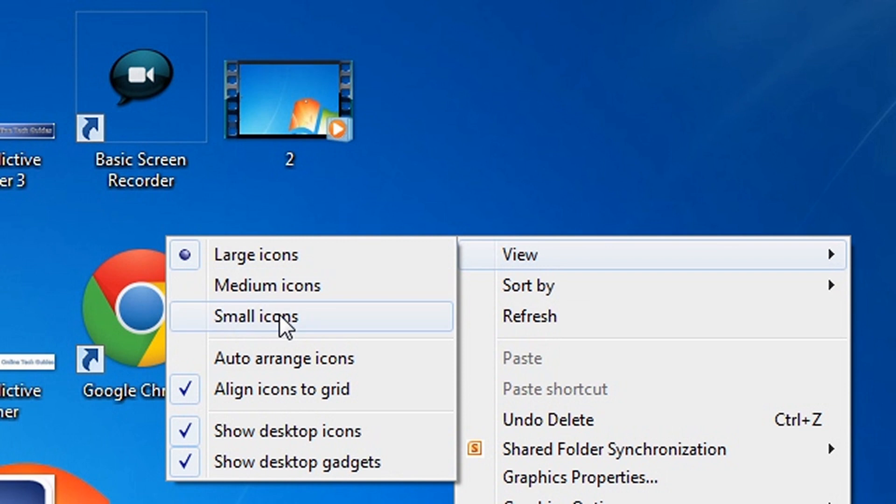
left_click(257, 316)
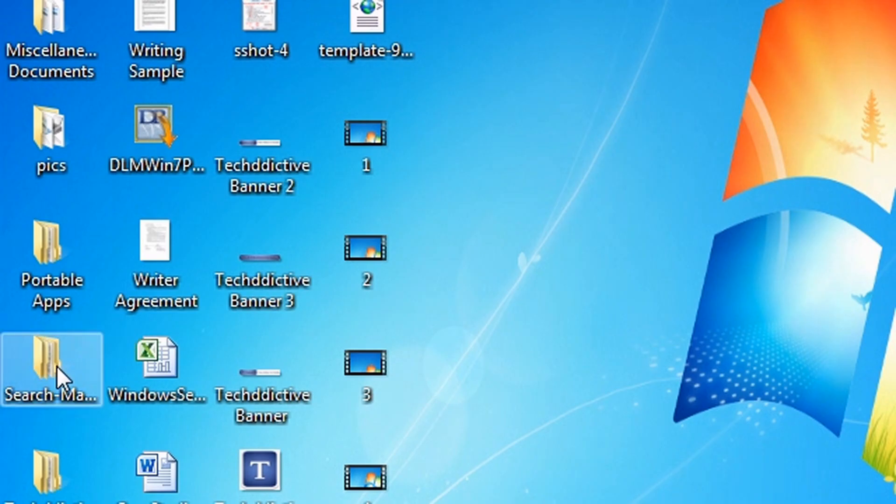
- Scroll the desktop and open the Techddictive Articles folder in Explorer
scroll("down", 3)
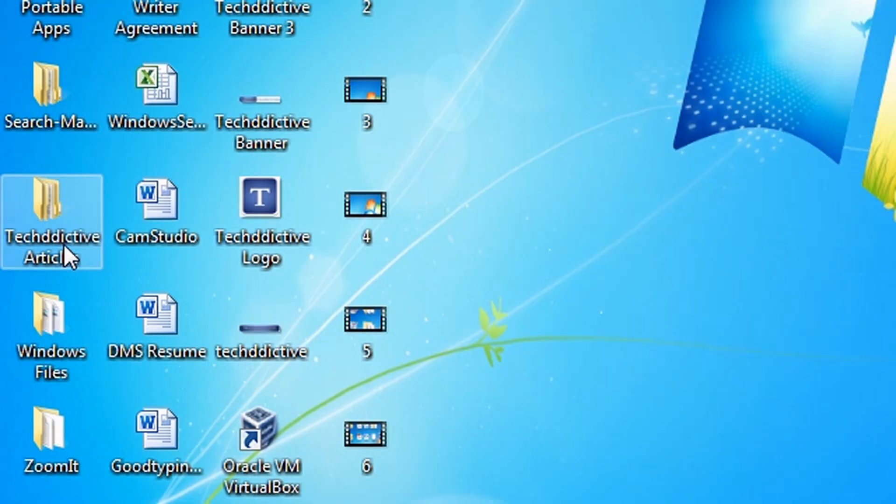
double_click(50, 223)
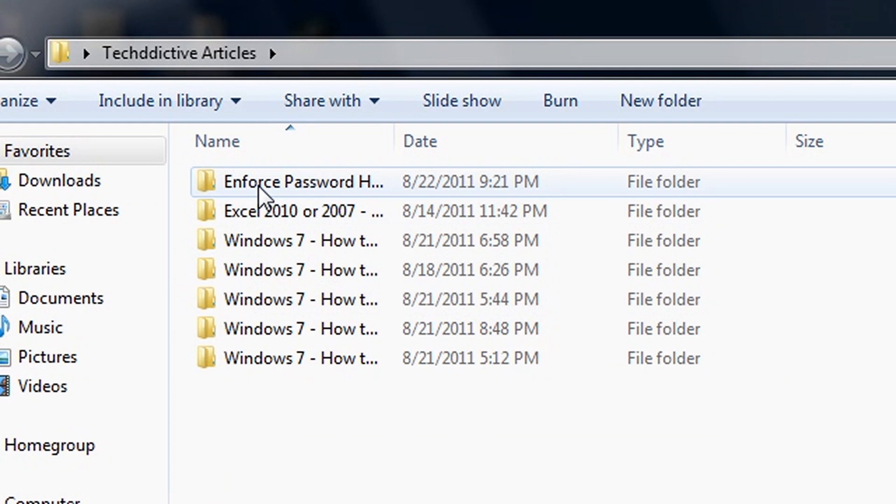
- Enlarge the seven article subfolders with Ctrl+scroll, then set the view to Large icons
scroll("down", 3)
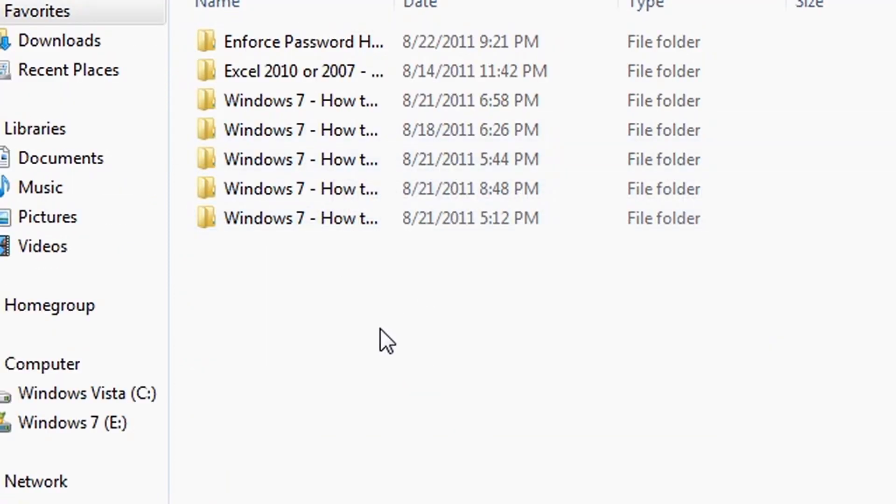
mouse_move(397, 320)
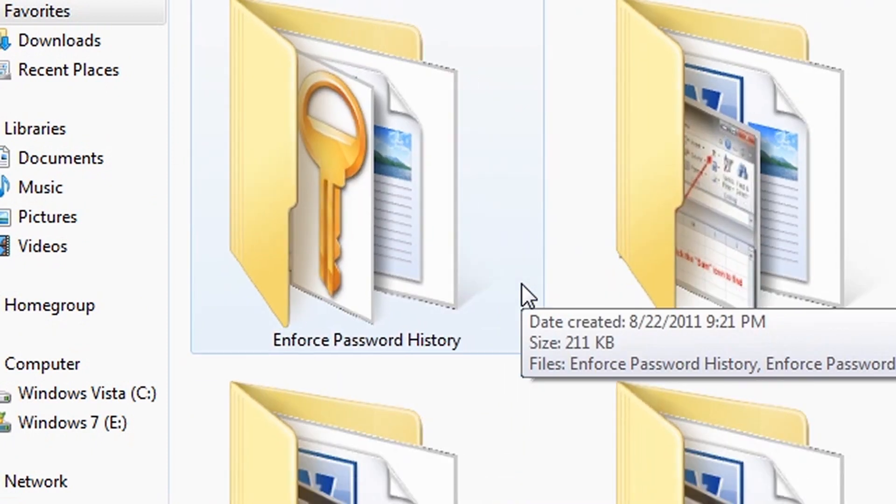
scroll("down", 3)
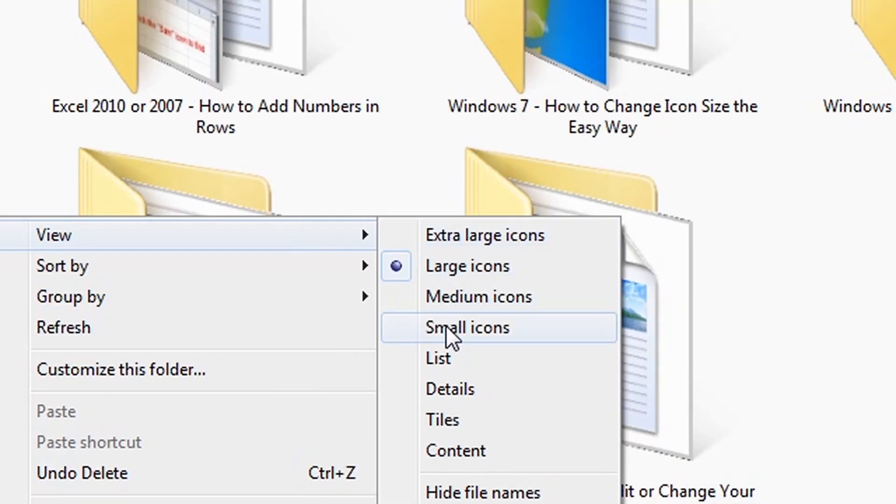
left_click(466, 326)
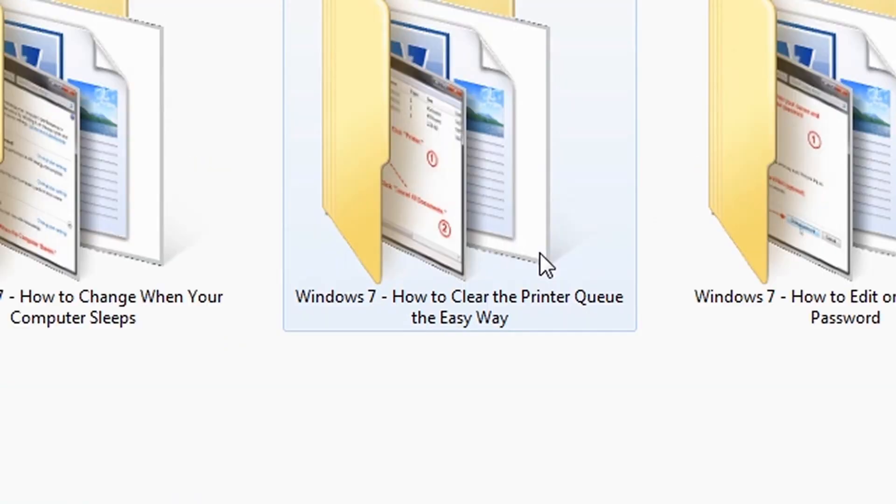